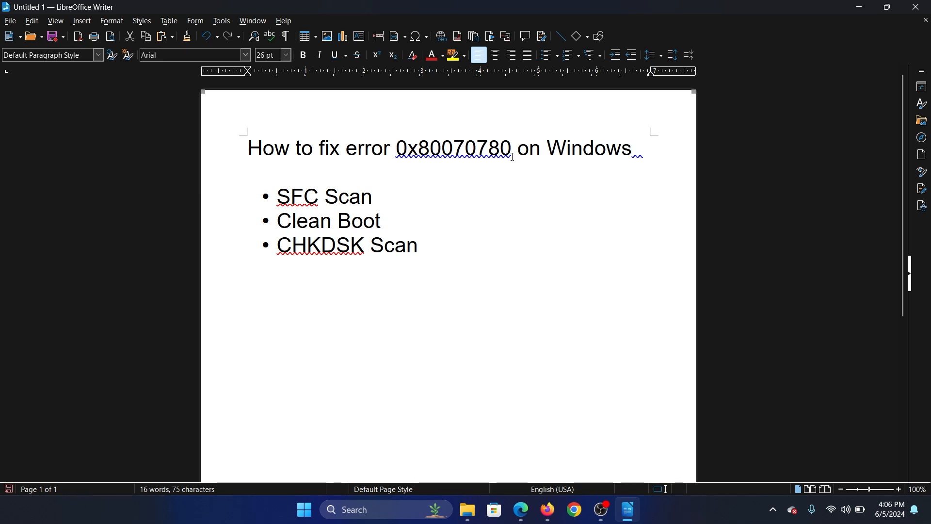
Search Windows for 'com' and run Command Prompt as administrator.
{"action": "left_click", "coordinate": [396, 147]}
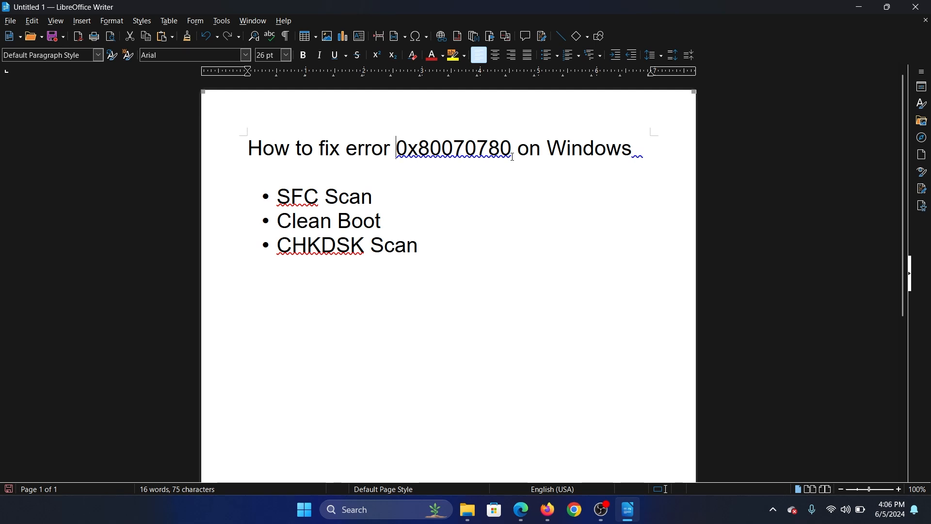
{"action": "mouse_move", "coordinate": [513, 156]}
{"action": "type", "text": "c"}
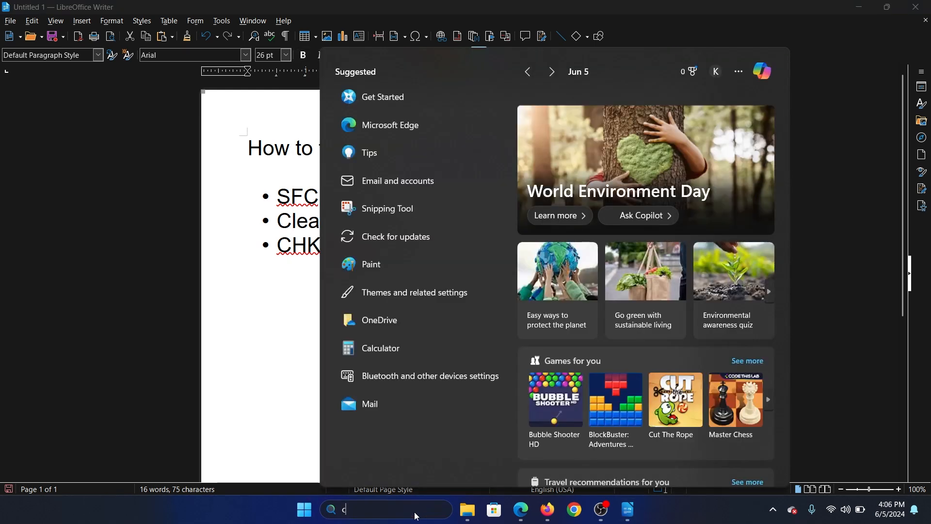
{"action": "type", "text": "om"}
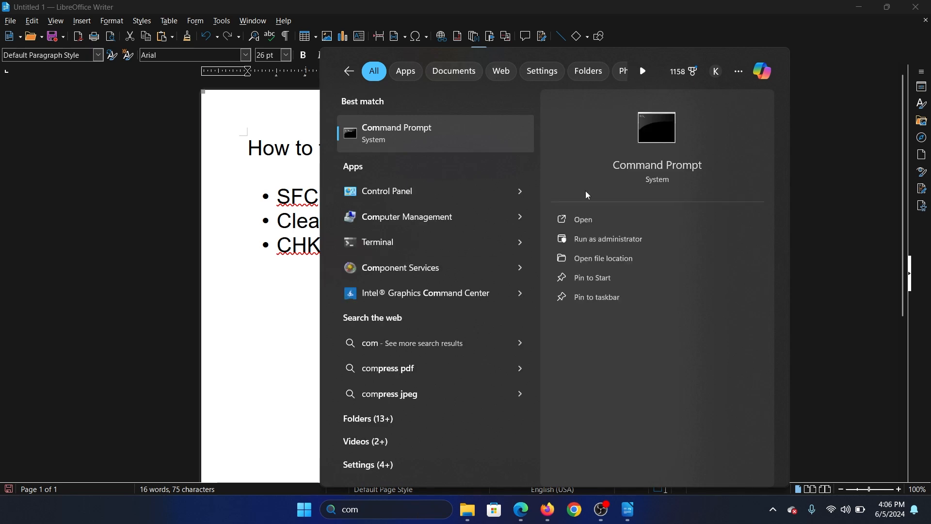
{"action": "left_click", "coordinate": [606, 238]}
{"action": "type", "text": "s"}
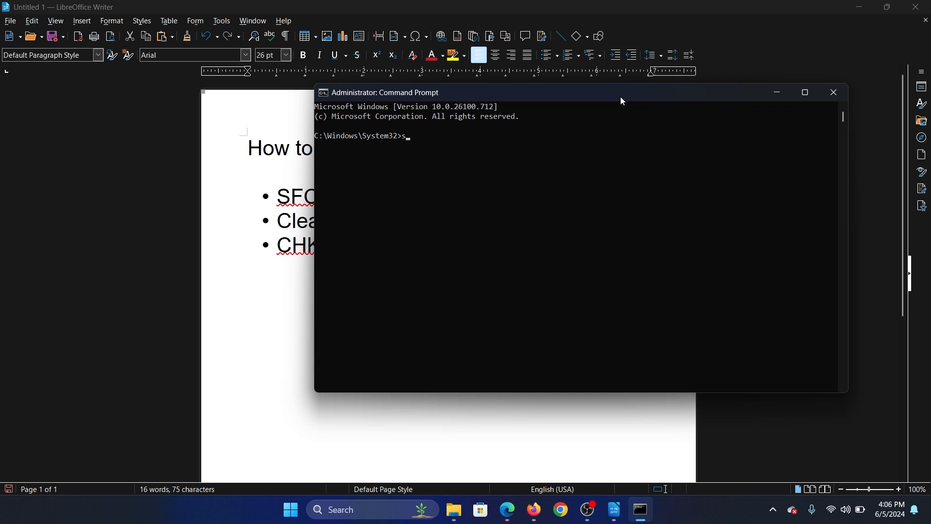
Run sfc /scannow in the administrator Command Prompt.
{"action": "type", "text": "fc /scanno"}
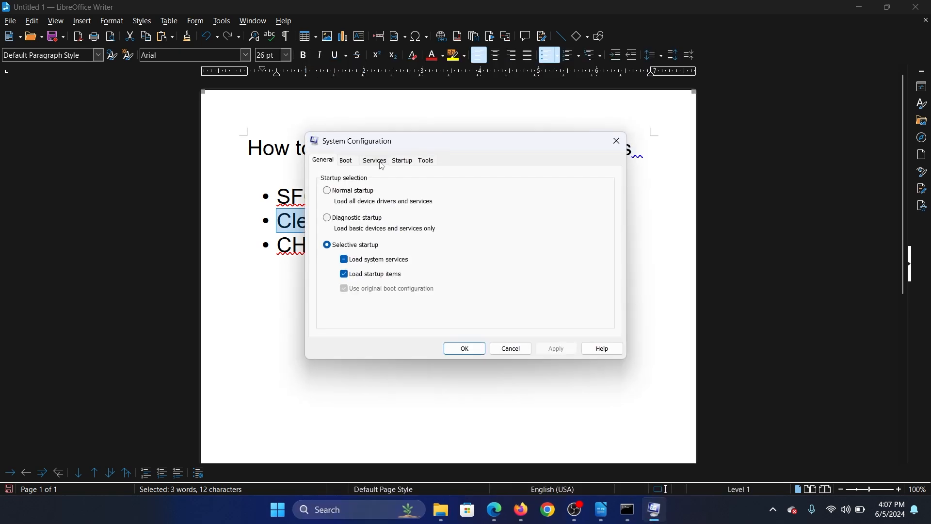
On the Services tab, hide all Microsoft services, disable the rest, and confirm.
{"action": "left_click", "coordinate": [373, 161]}
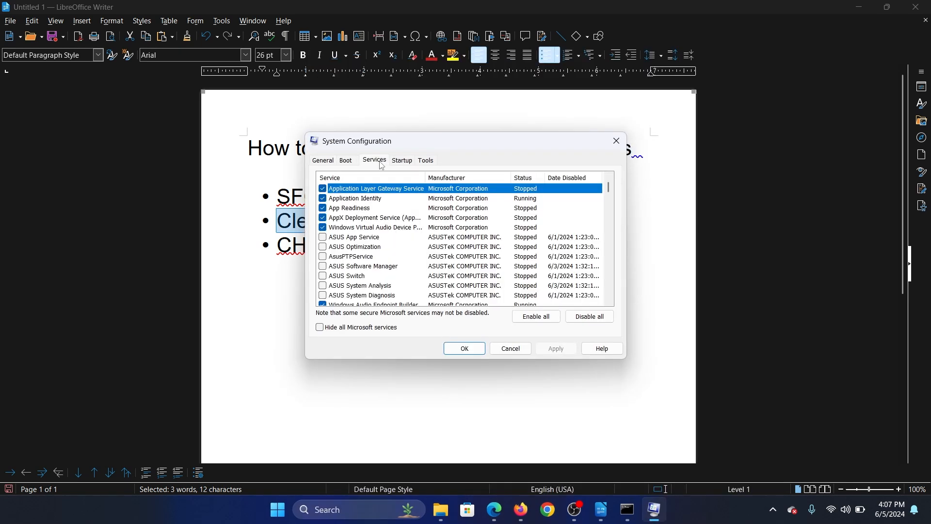
{"action": "left_click", "coordinate": [319, 327]}
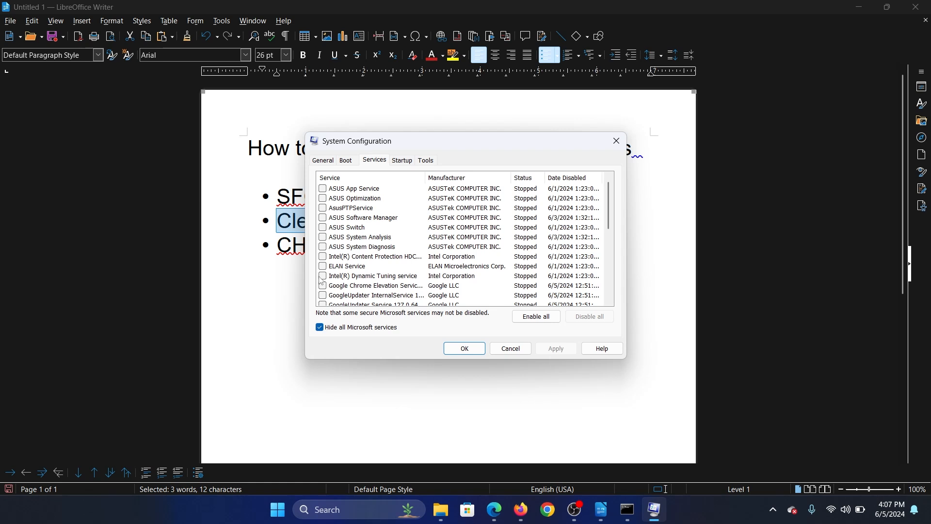
{"action": "left_click", "coordinate": [323, 238]}
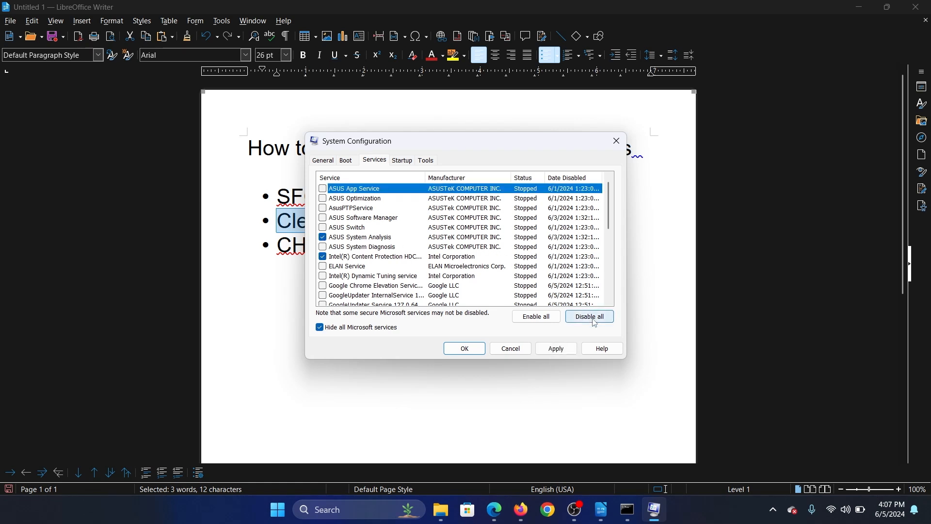
{"action": "left_click", "coordinate": [465, 348]}
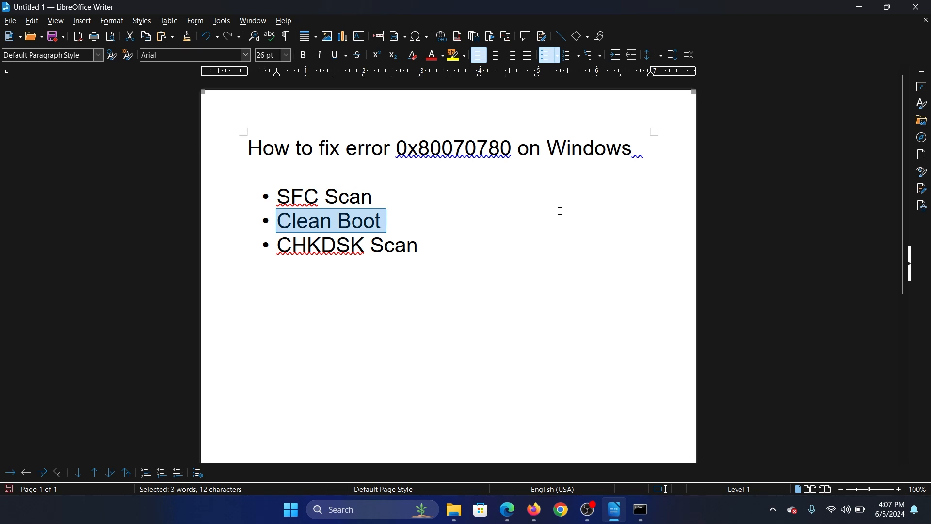
Select the CHKDSK Scan bullet and run 'command Prompt' as administrator.
{"action": "left_click", "coordinate": [277, 246]}
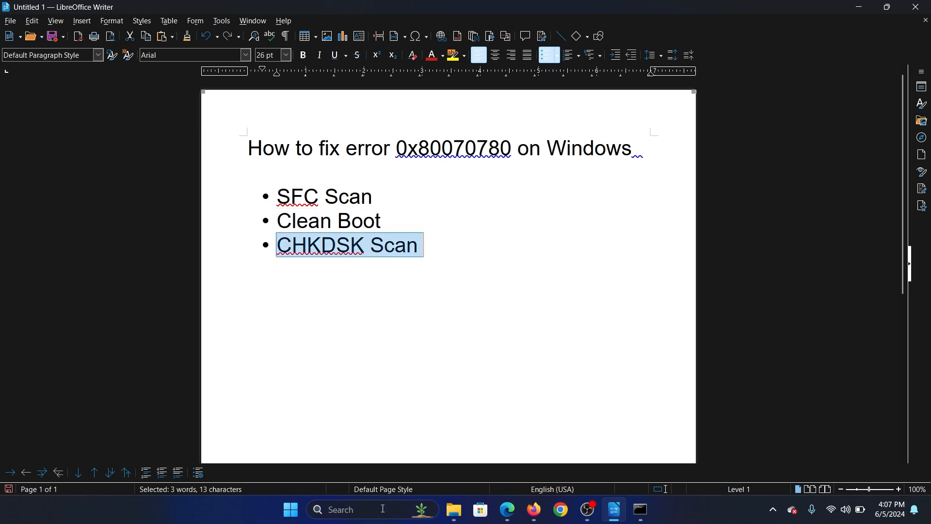
{"action": "type", "text": "command Prompt"}
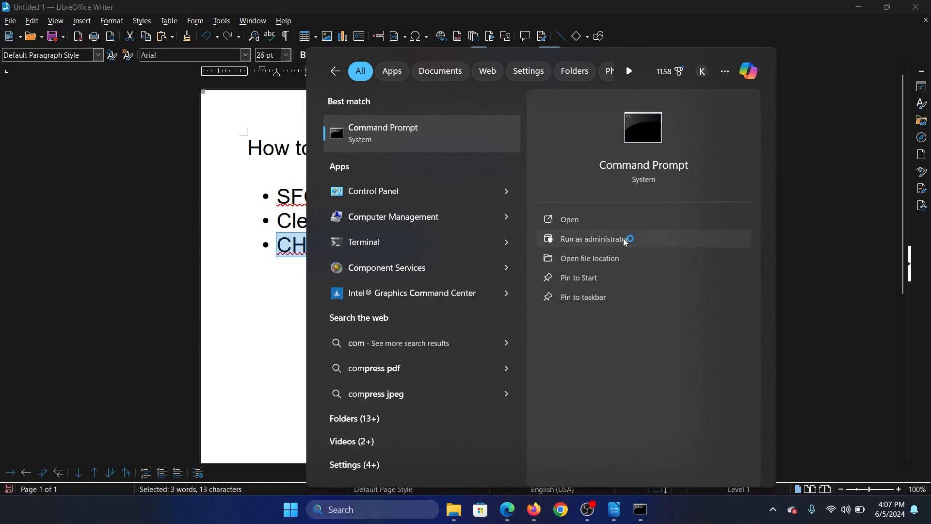
{"action": "left_click", "coordinate": [601, 239]}
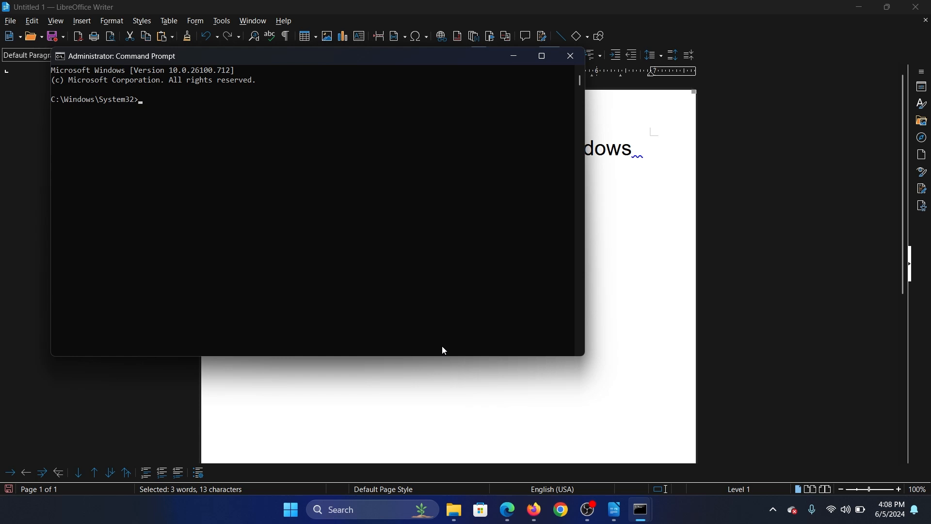
Run chkdsk /r /f, answer Y to schedule it at restart, and return to Writer.
{"action": "type", "text": "chkdsk /r /f"}
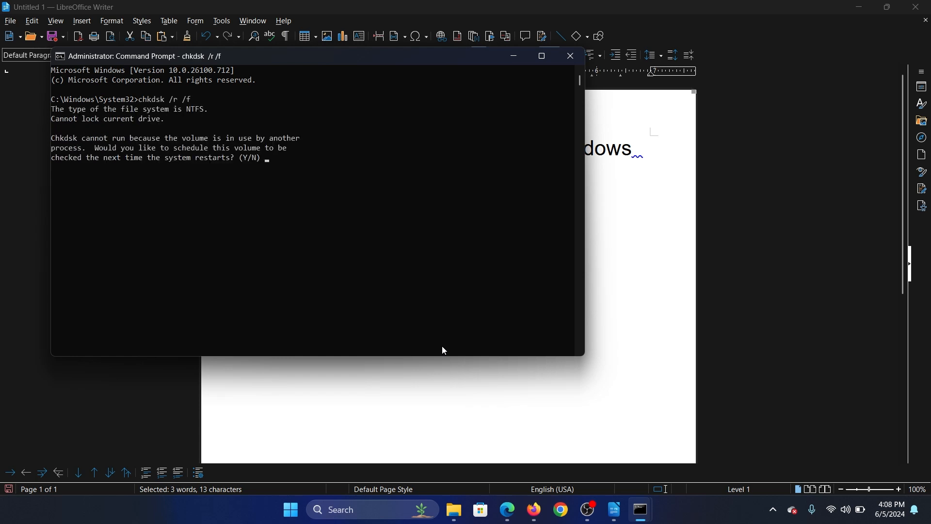
{"action": "type", "text": "Y"}
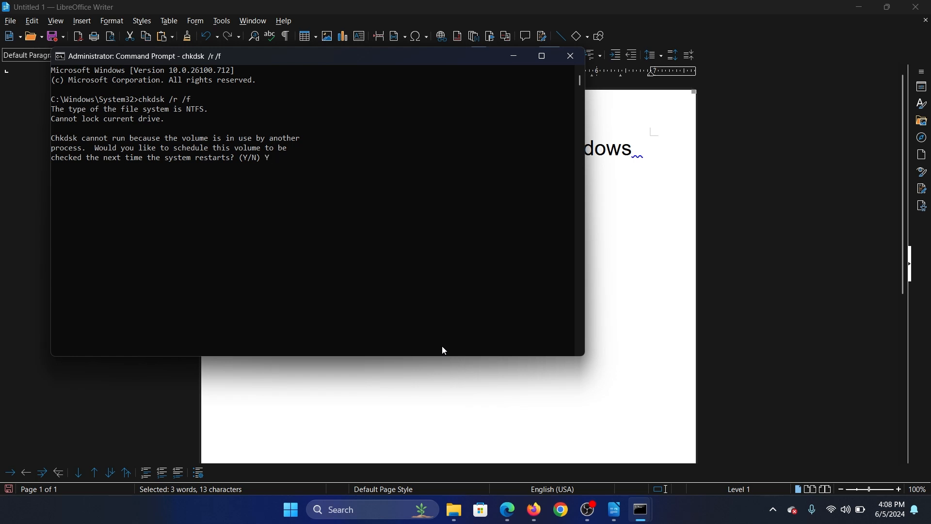
{"action": "left_click", "coordinate": [568, 55]}
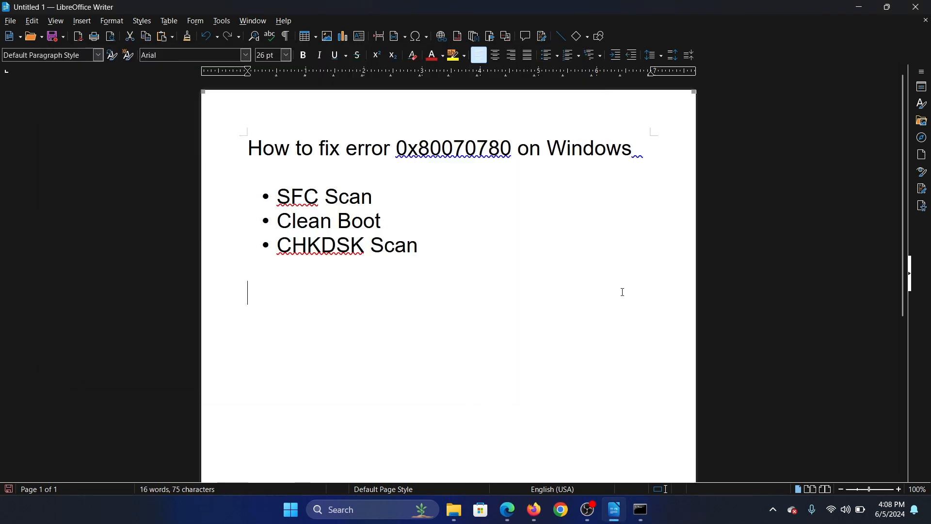